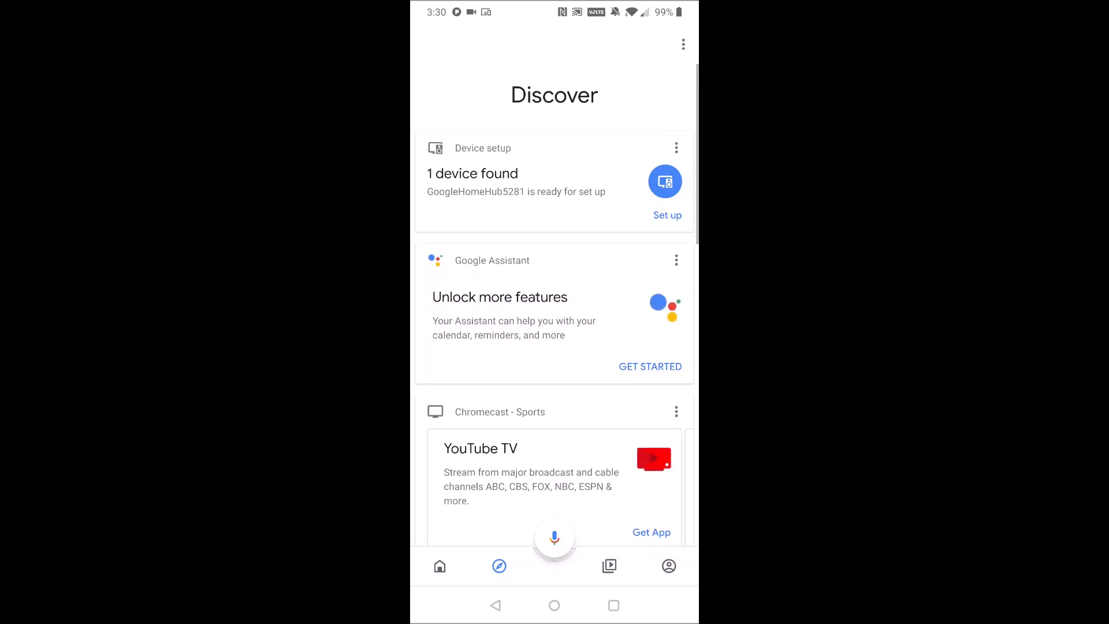
# Set up GoogleHomeHub5281, confirm pairing code T5B9, and answer the Help improve Nest Hub question.
pyautogui.click(666, 215)
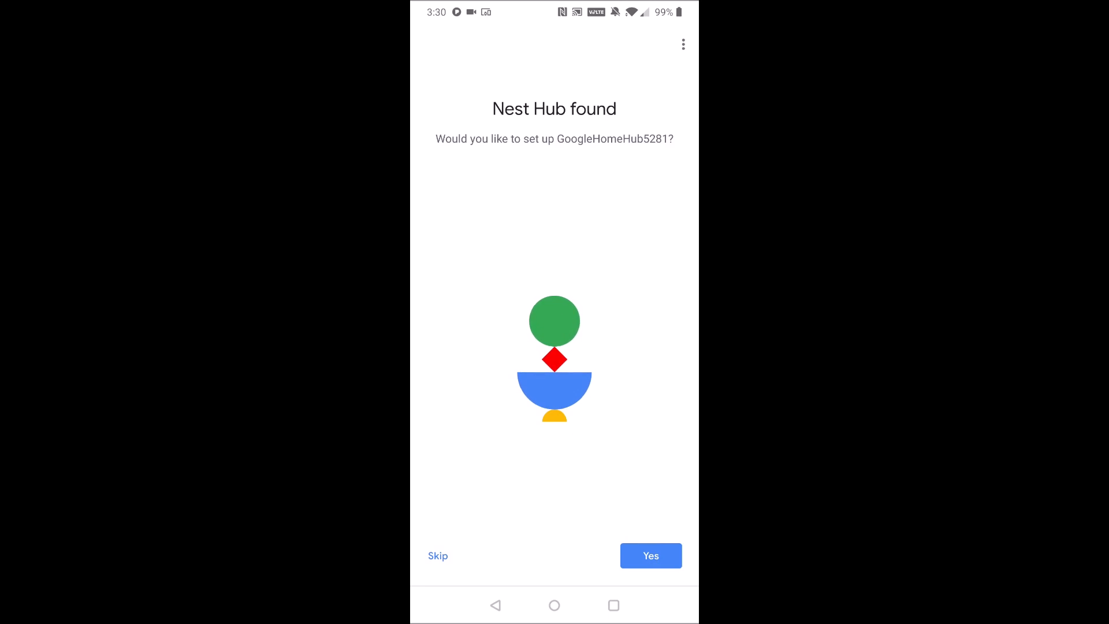
pyautogui.click(650, 555)
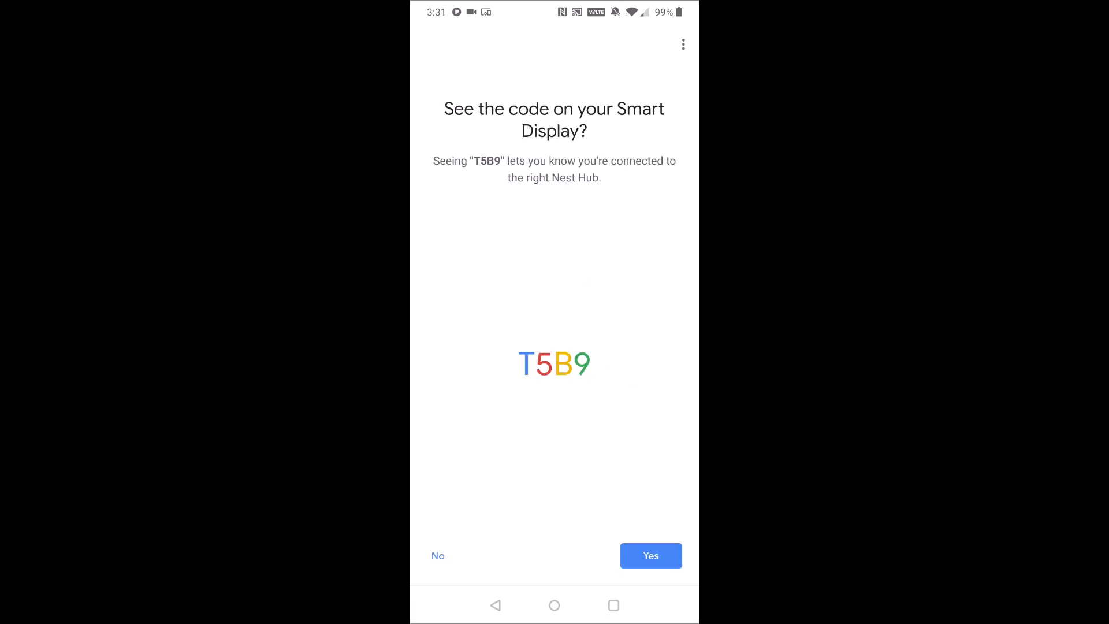
pyautogui.click(650, 555)
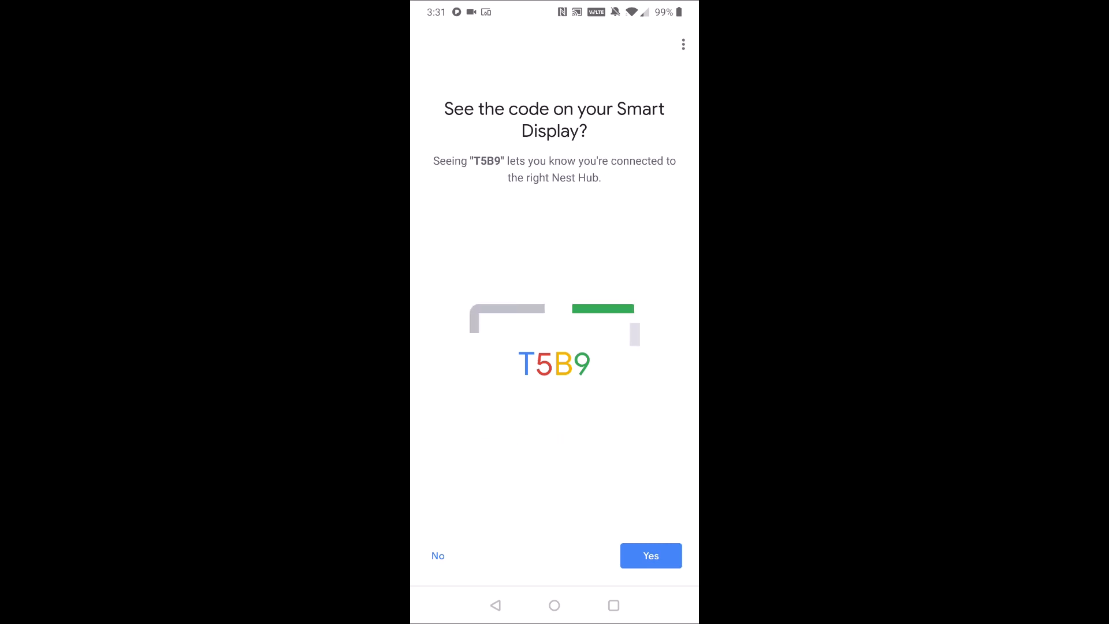
pyautogui.click(649, 555)
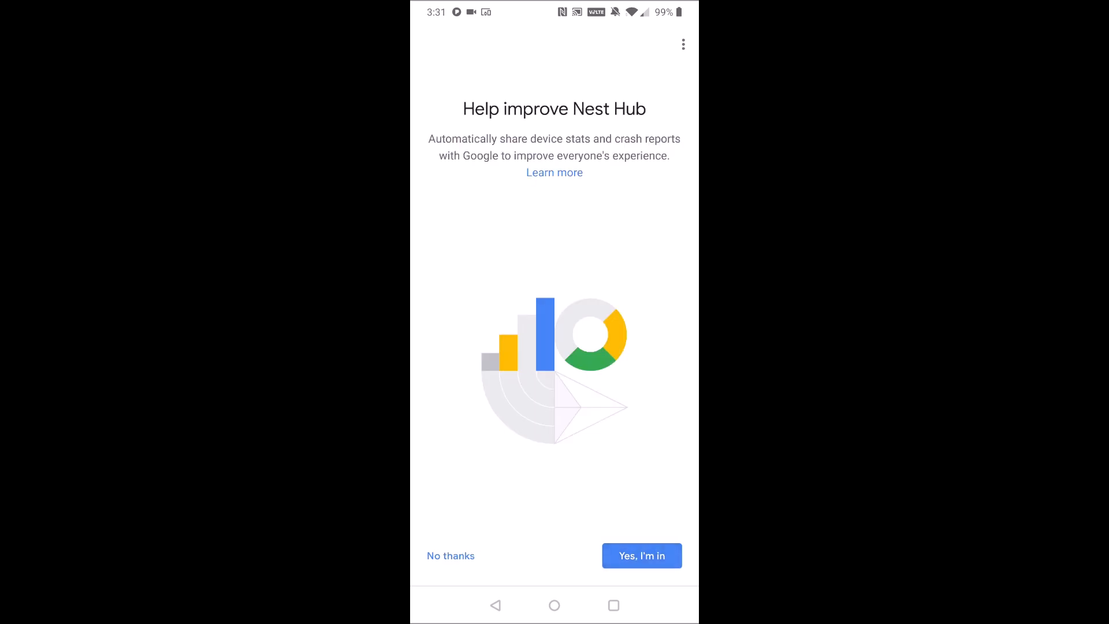
pyautogui.click(641, 556)
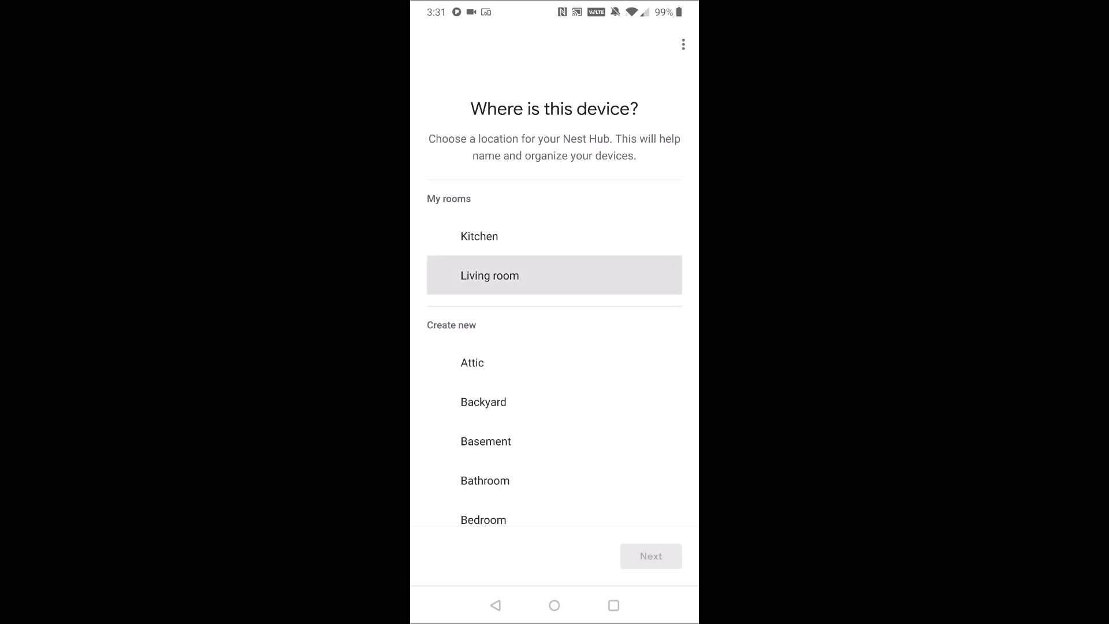
# Assign the hub to the Living room and connect it to the Wireless network.
pyautogui.click(650, 556)
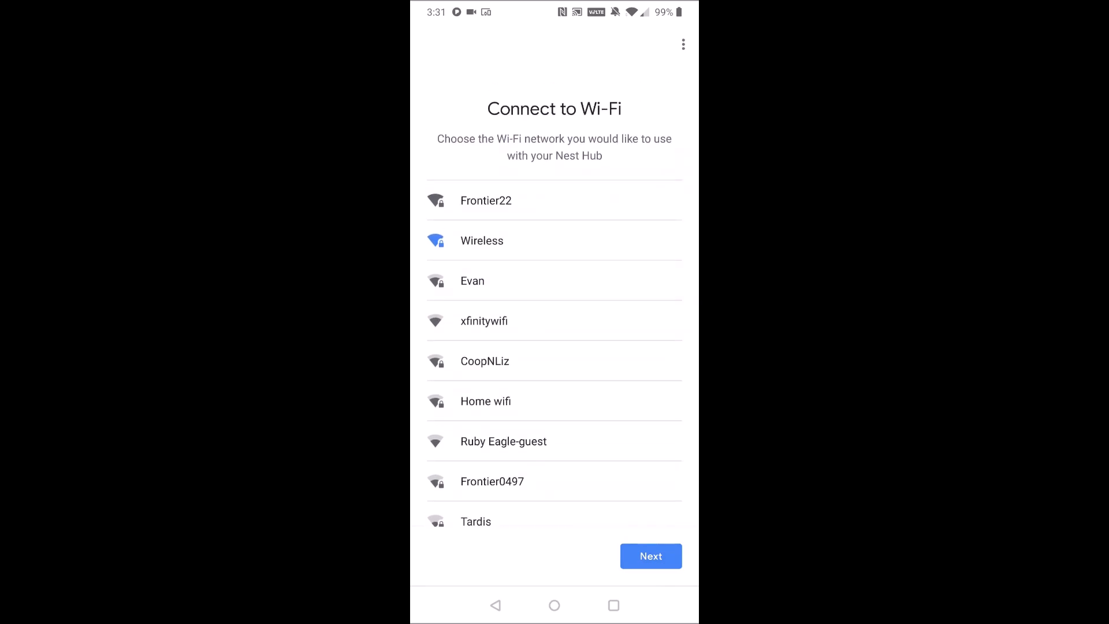
pyautogui.click(649, 556)
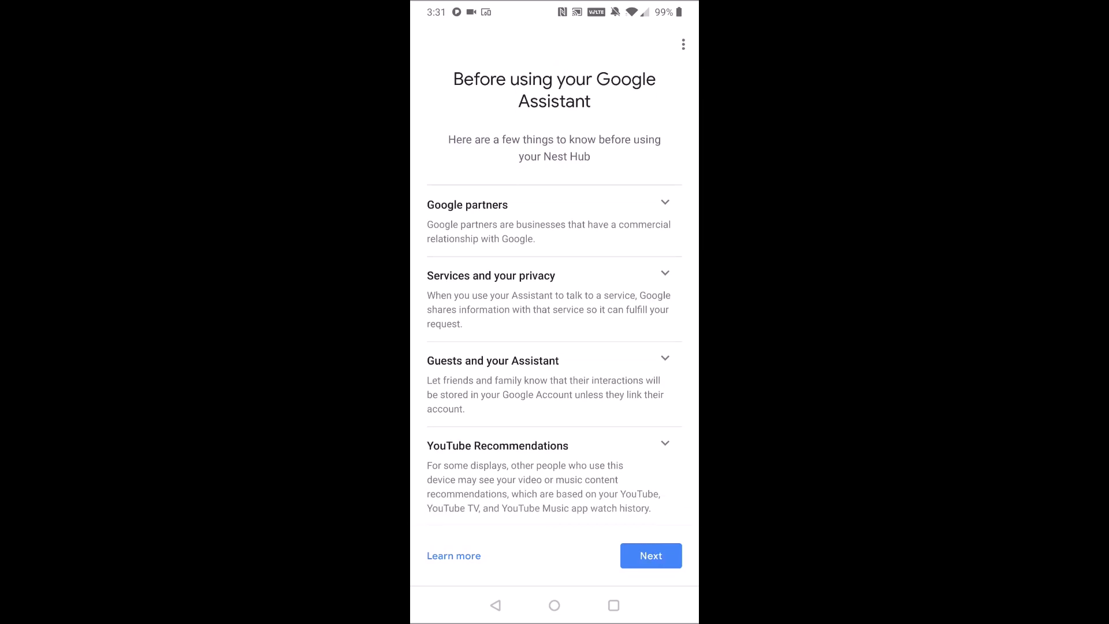
# Accept the Before using your Google Assistant notices and continue with Web & App Activity declined.
pyautogui.click(650, 555)
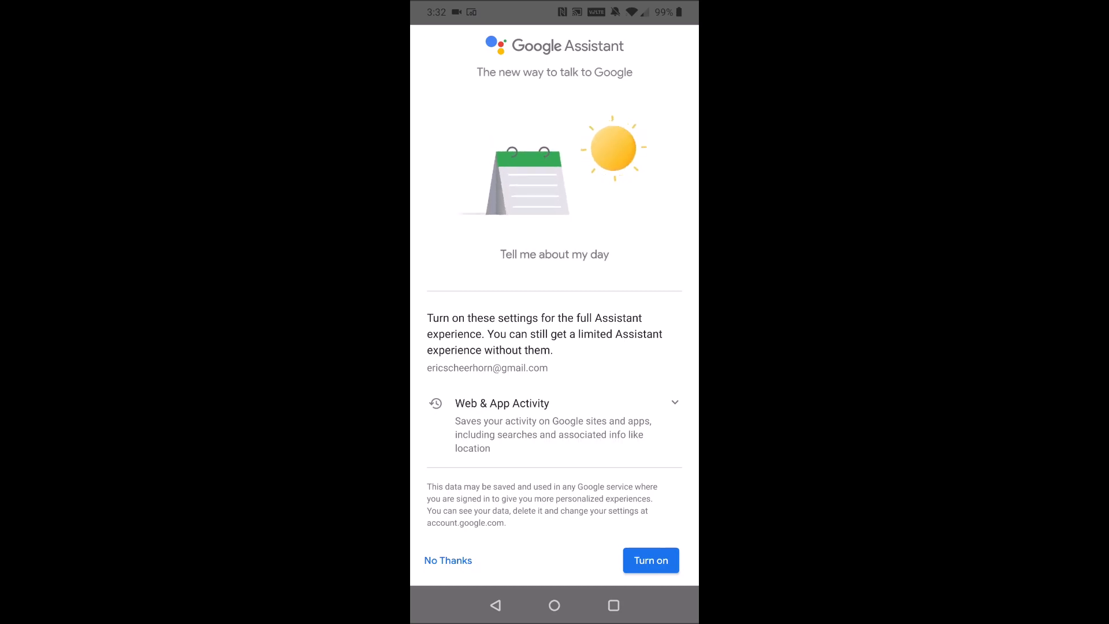
pyautogui.click(448, 560)
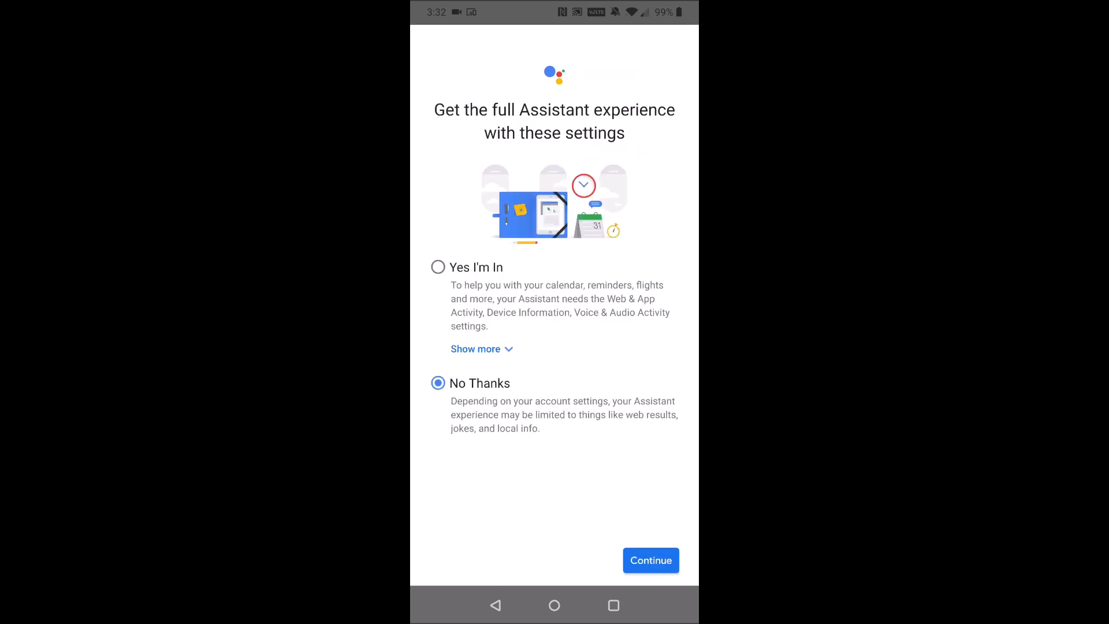
pyautogui.click(650, 560)
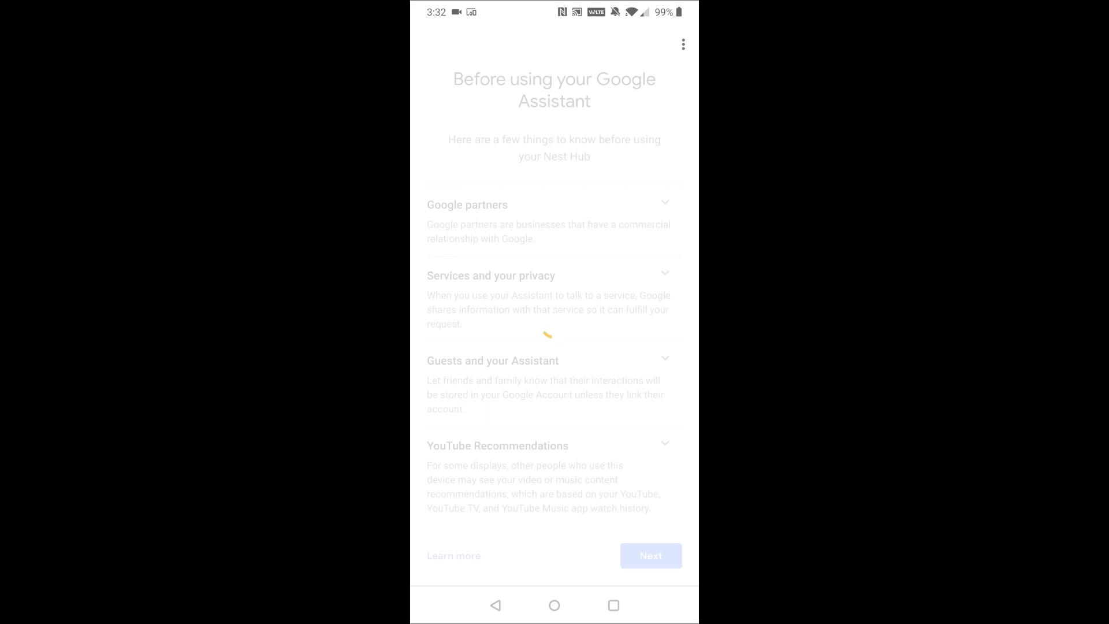
pyautogui.click(649, 555)
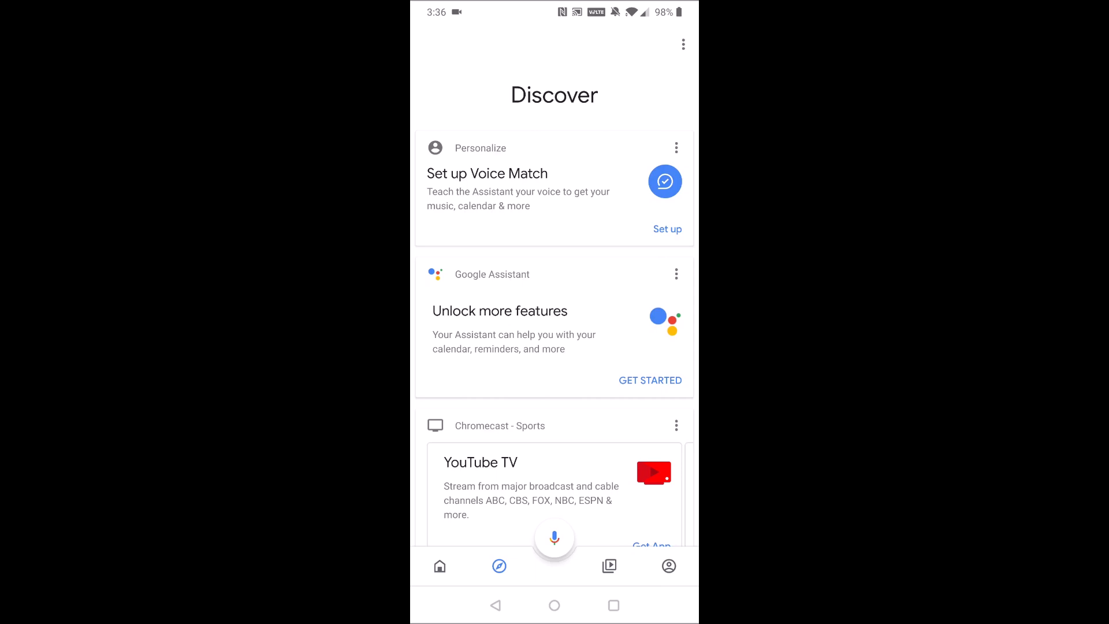
# Agree to Voice Match, complete voice training, and answer the Get personal results question.
pyautogui.click(666, 229)
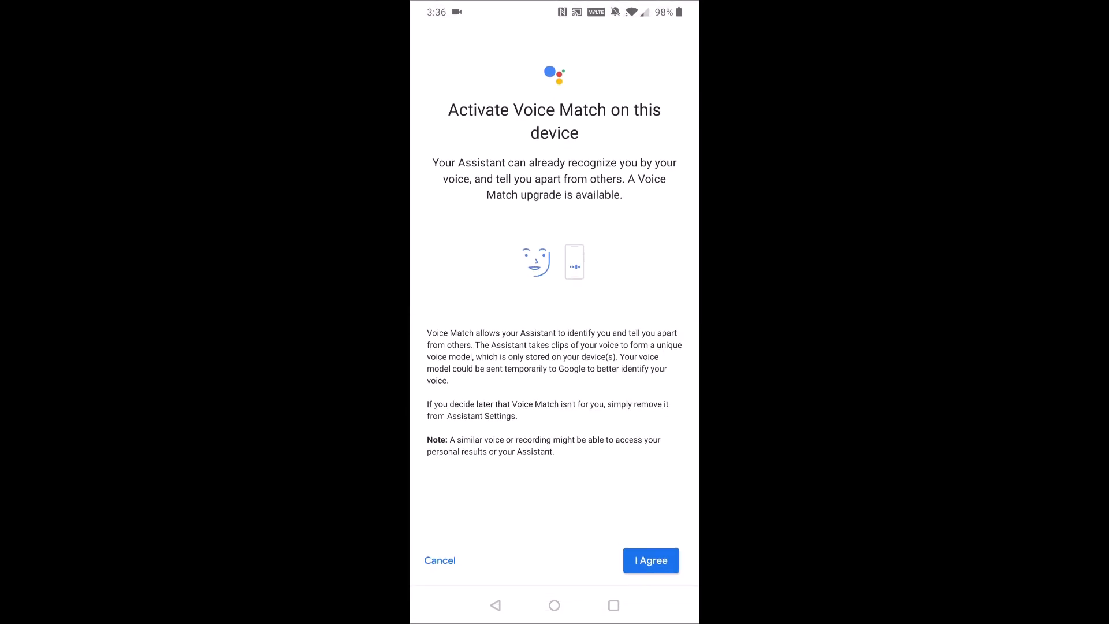
pyautogui.click(650, 561)
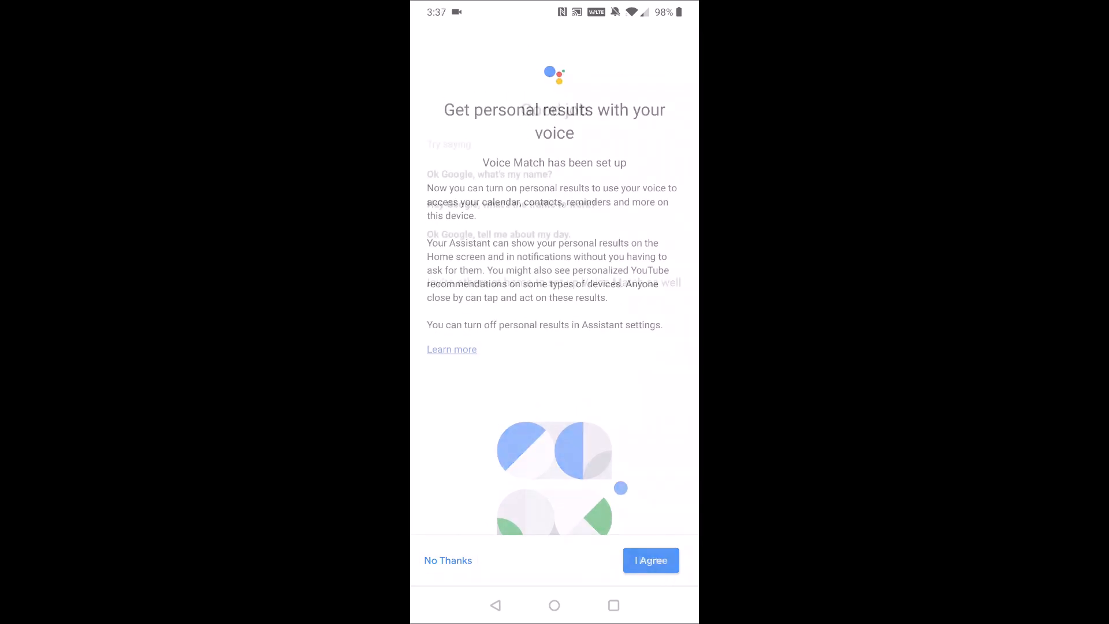
pyautogui.click(649, 560)
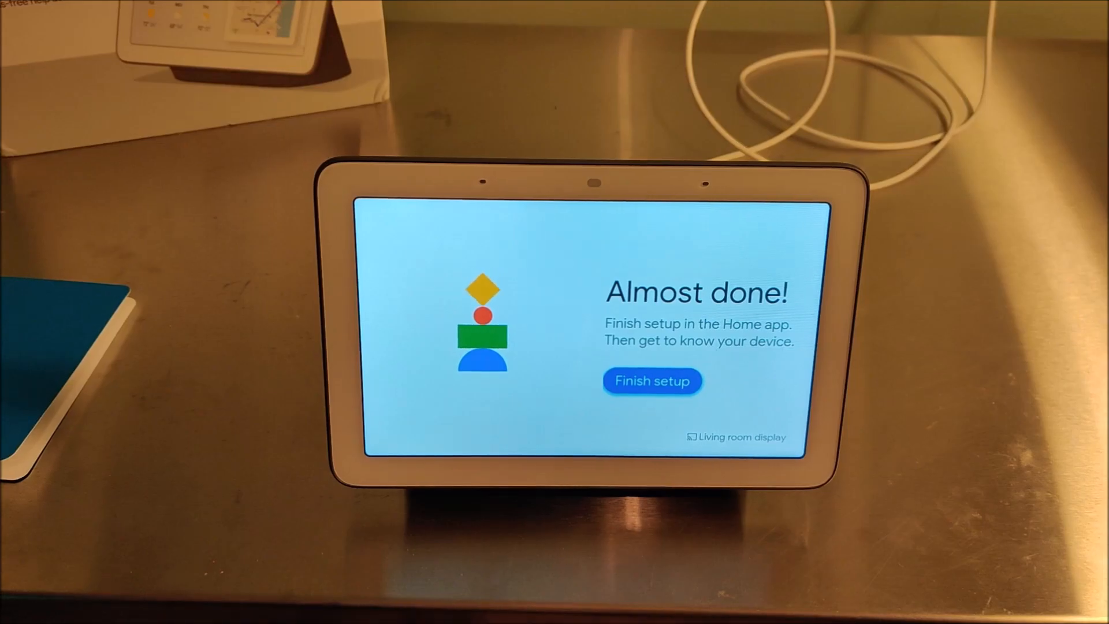
# Tap Finish setup on the Nest Hub's Almost done screen.
pyautogui.click(652, 381)
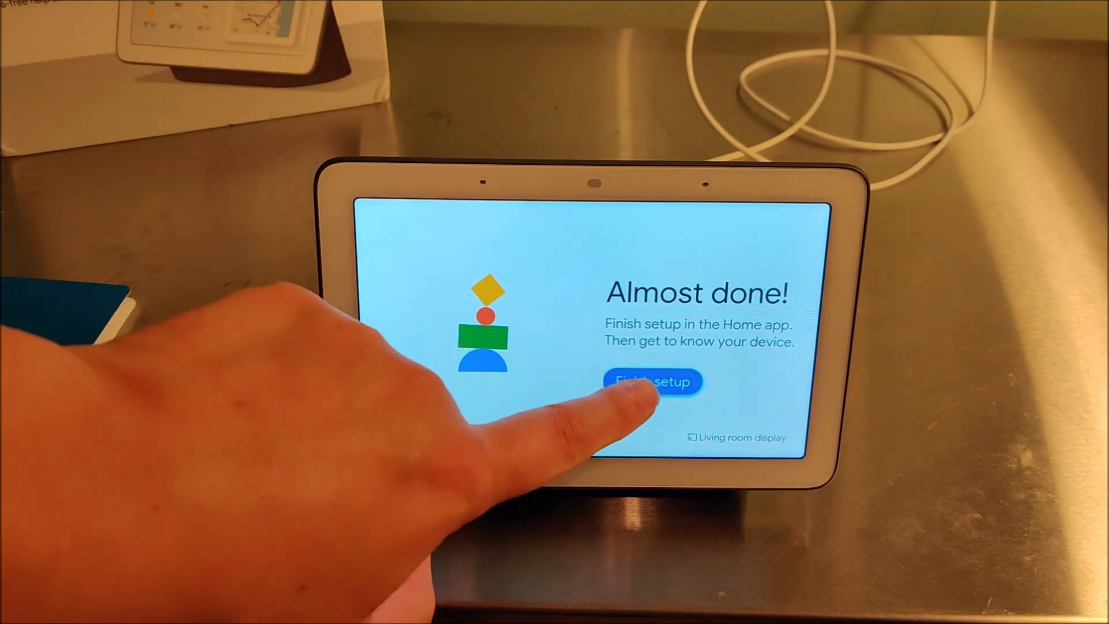
pyautogui.click(651, 382)
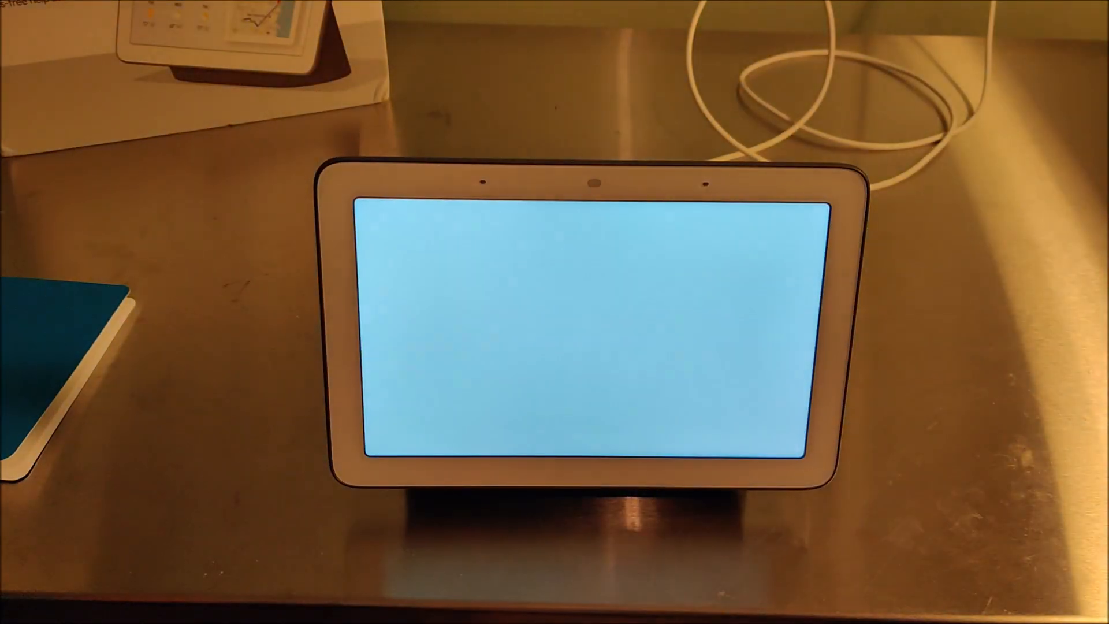